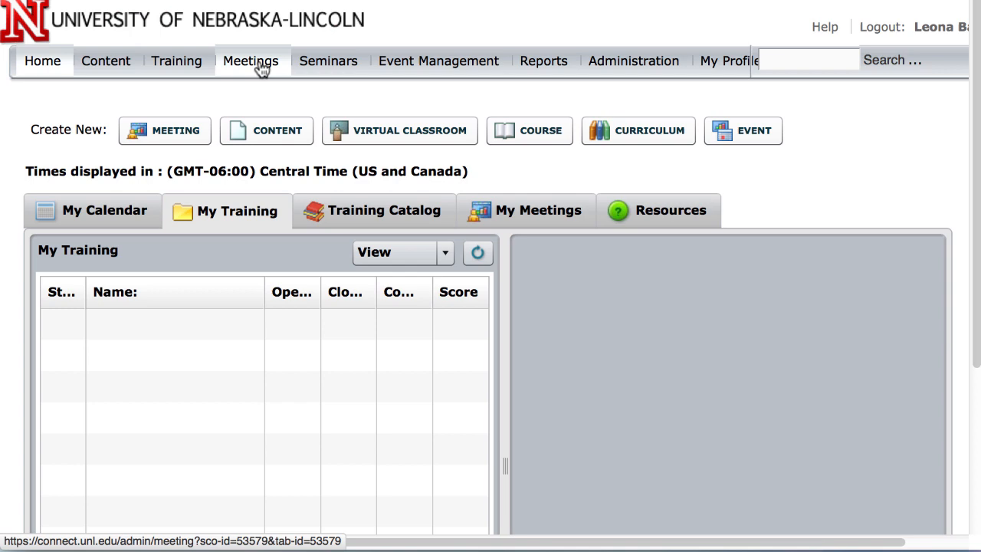
Step: From the Meetings list, go to the 'Horticulture online office hours' meeting information page
click(252, 61)
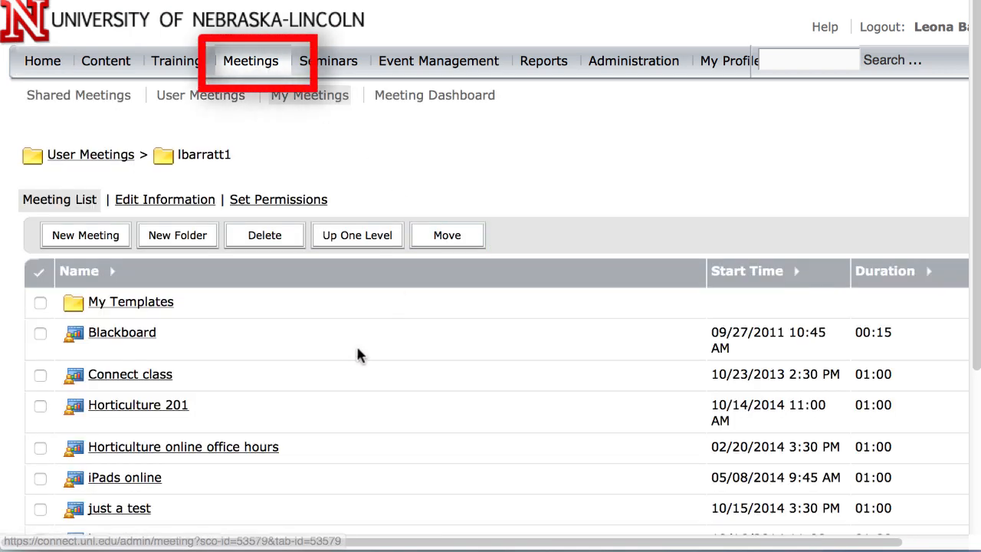
scroll(down, 3)
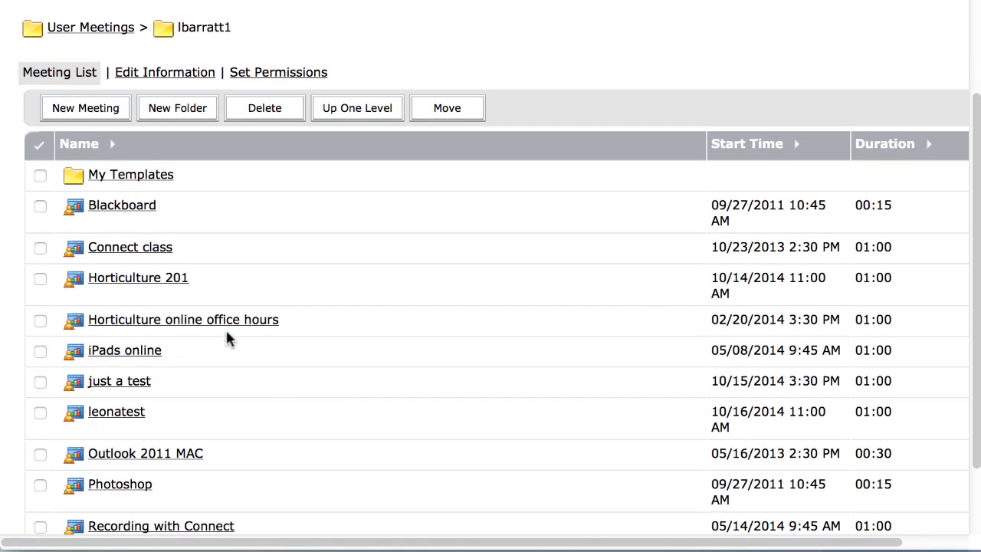
mouse_move(183, 321)
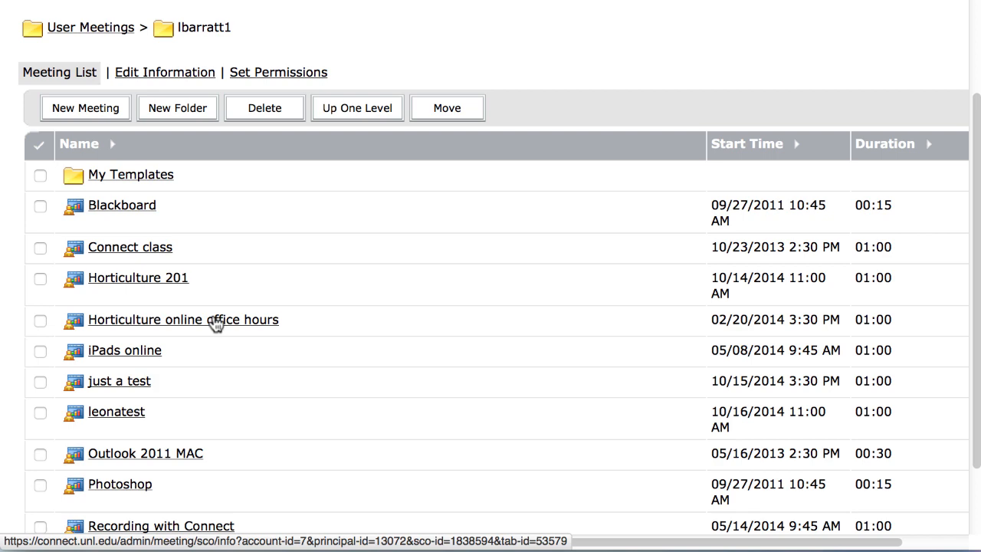
click(182, 321)
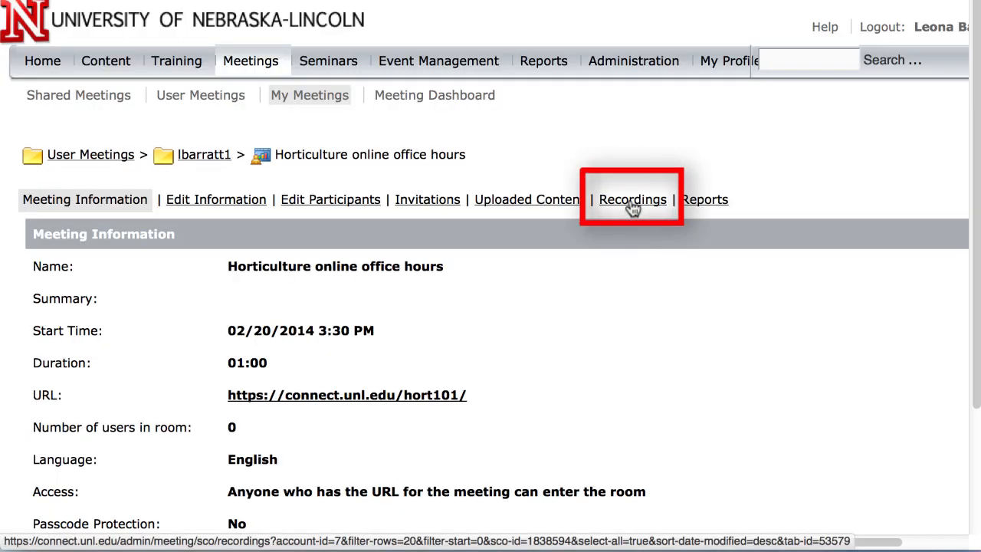
Step: Show the meeting's Recordings list and select the April 13th 2016 office hours recording
click(632, 199)
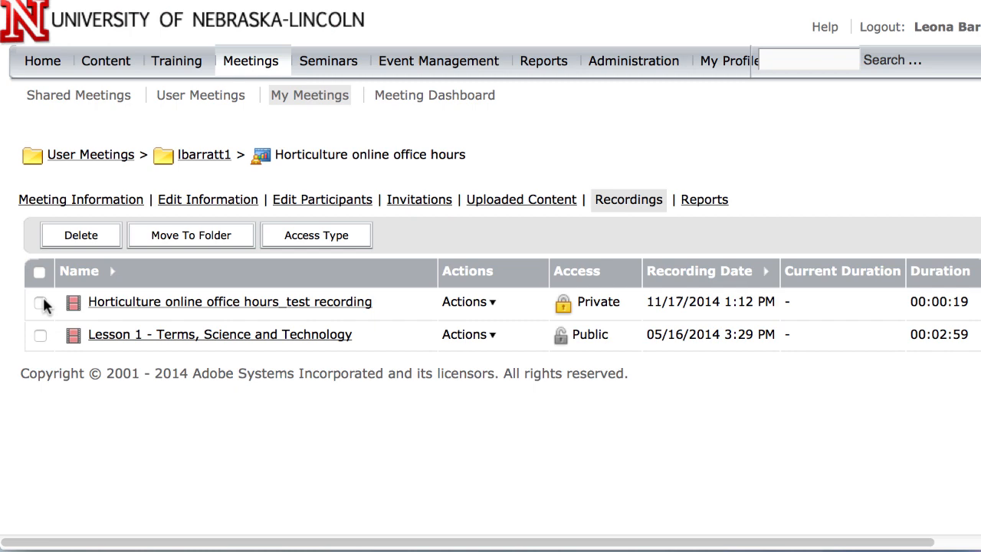
click(40, 302)
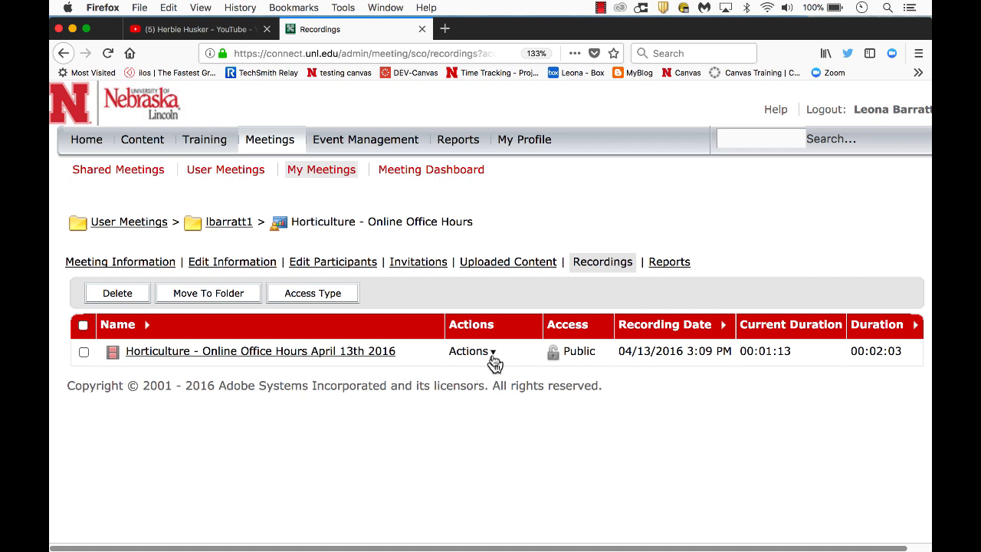
Step: Choose Make Offline from the recording's Actions and continue to the MP4 HD quality settings
click(472, 351)
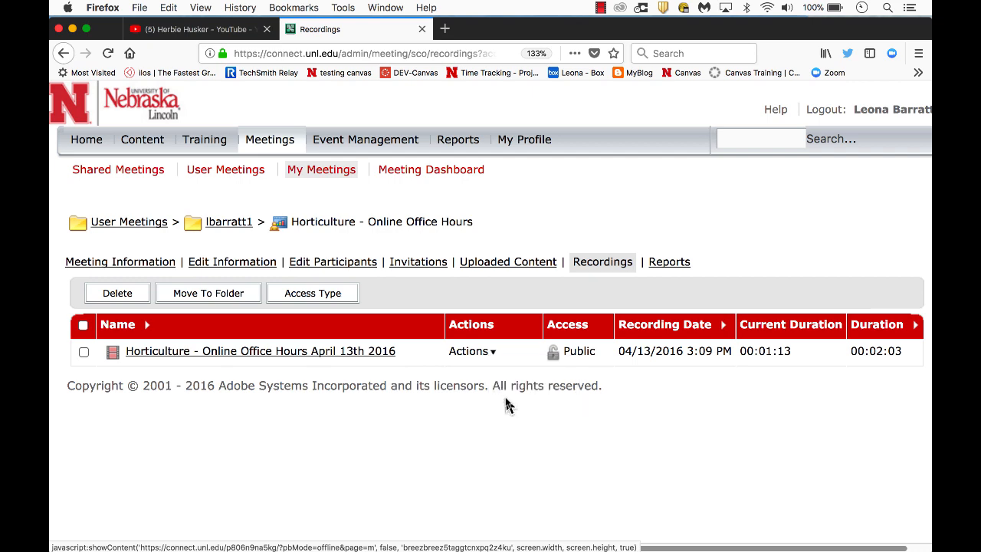
click(260, 351)
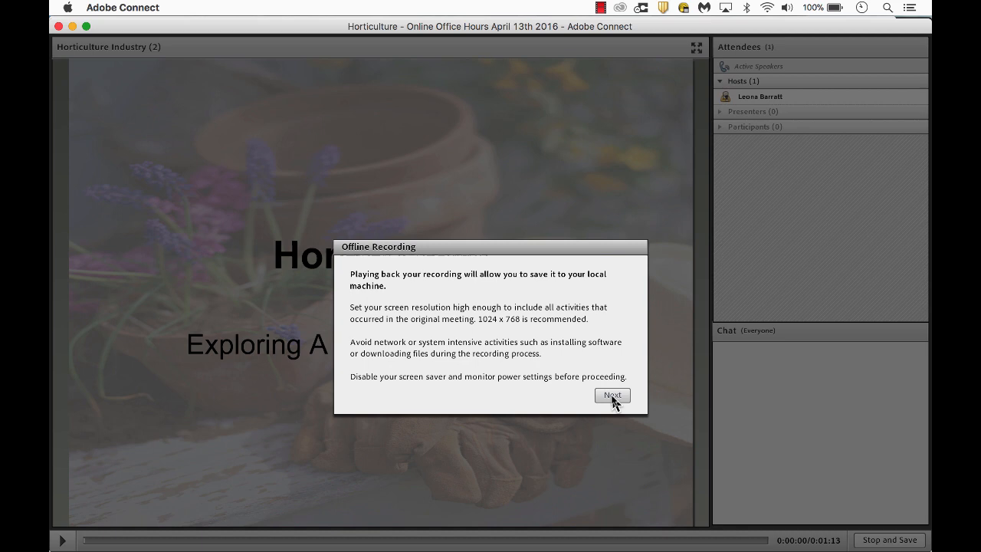
click(613, 396)
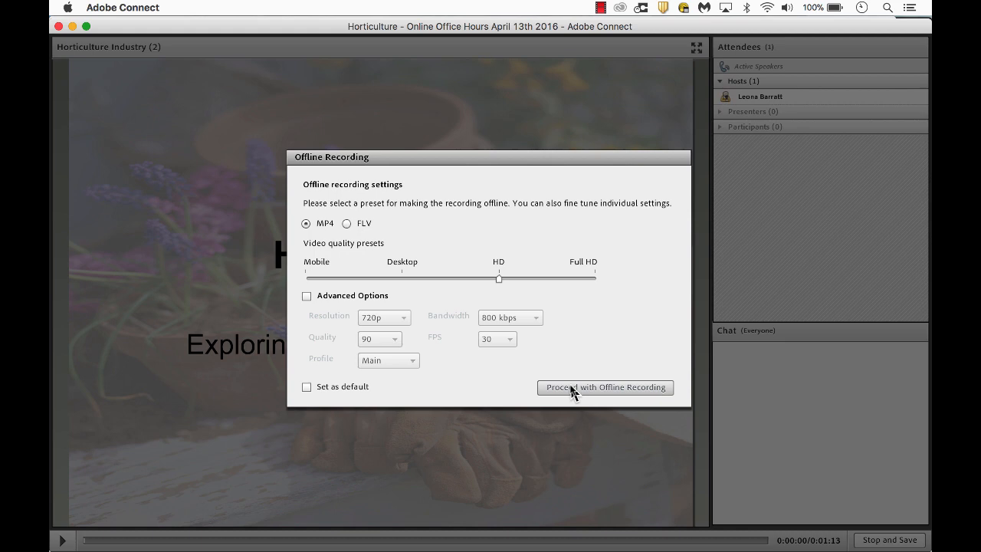
Step: Proceed with the MP4 offline settings and save the recording to the Desktop
click(603, 387)
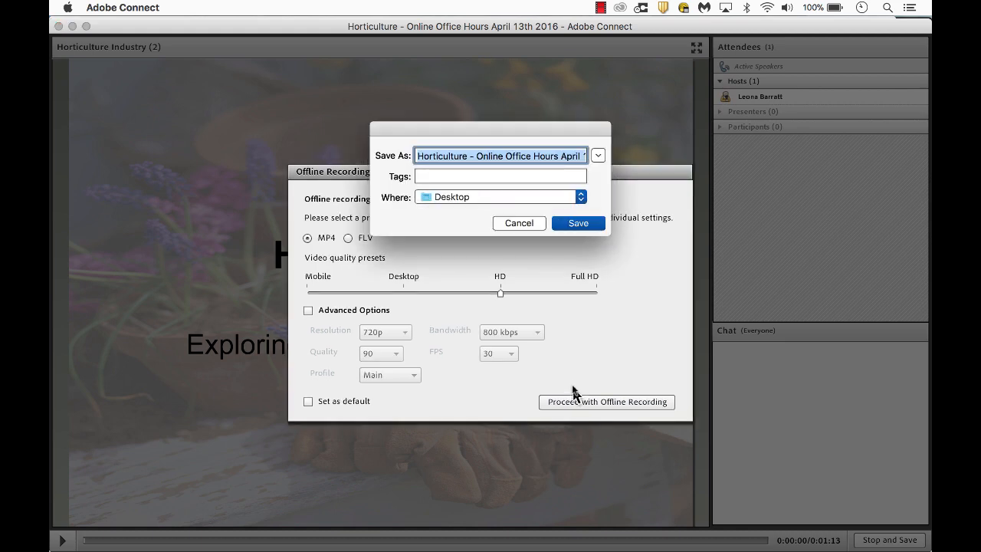
mouse_move(558, 337)
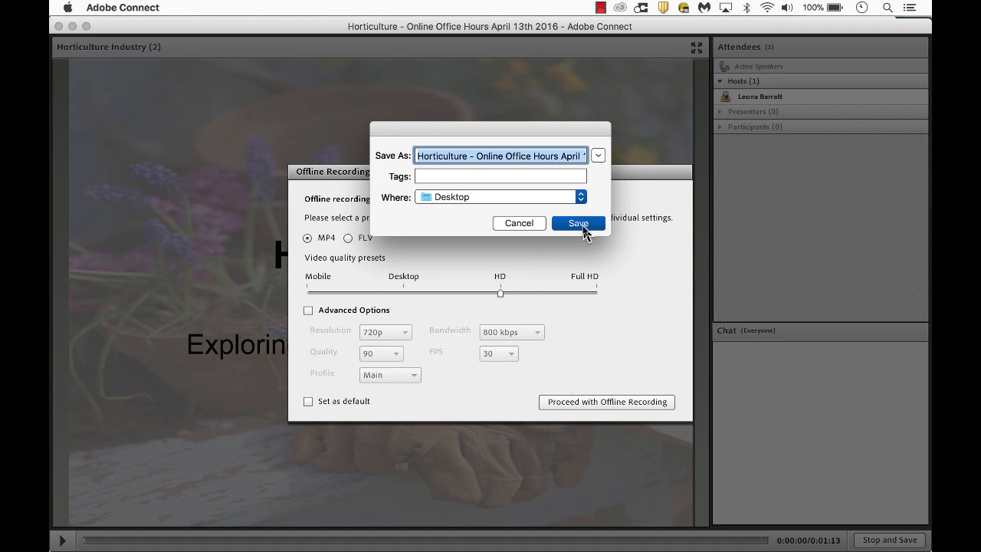
click(576, 223)
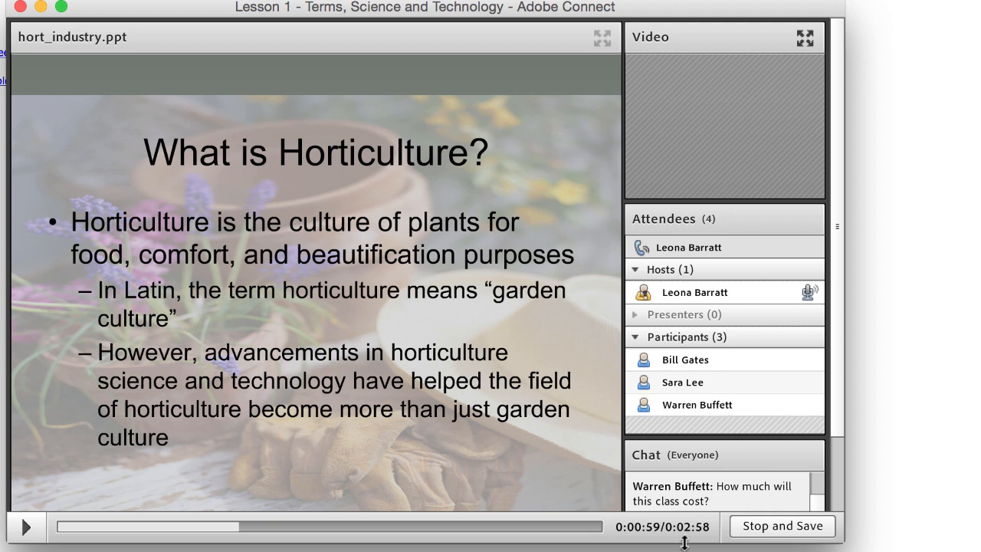
mouse_move(688, 539)
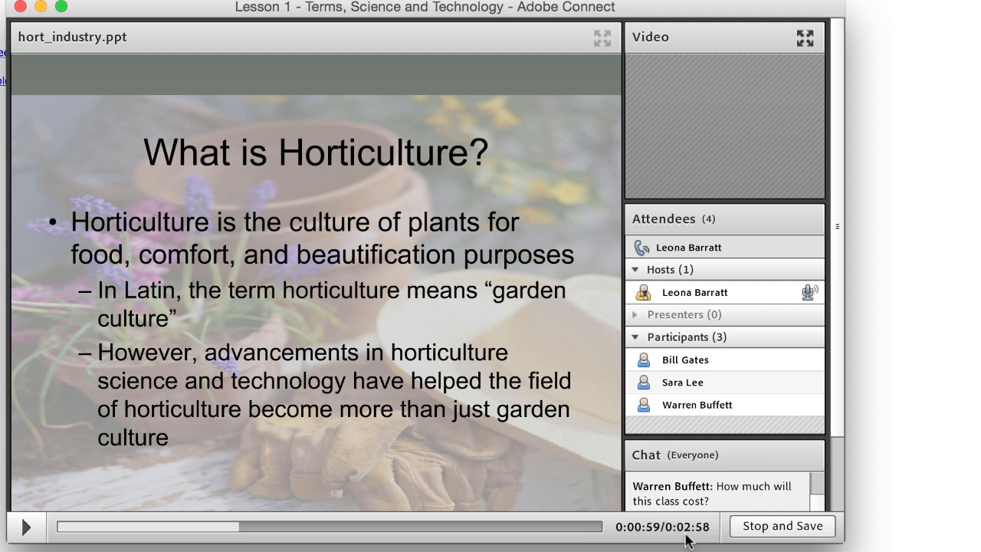